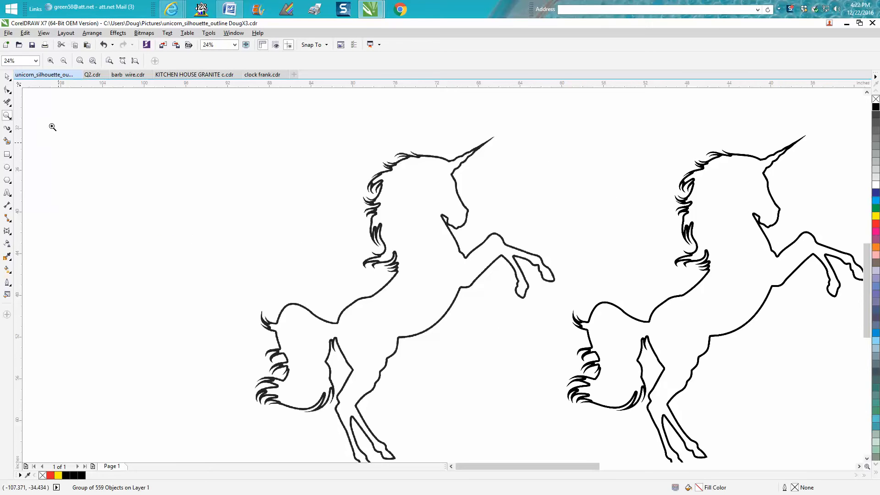
{"action": "mouse_move", "coordinate": [362, 123]}
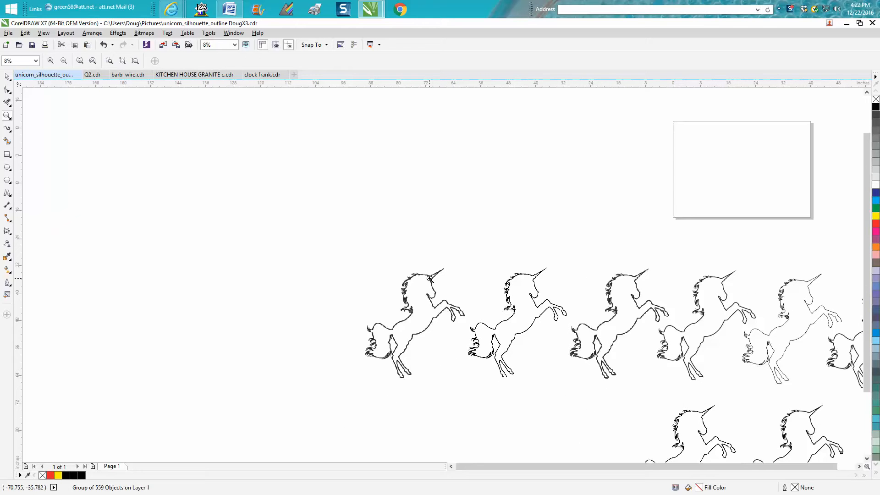
{"action": "mouse_move", "coordinate": [205, 205]}
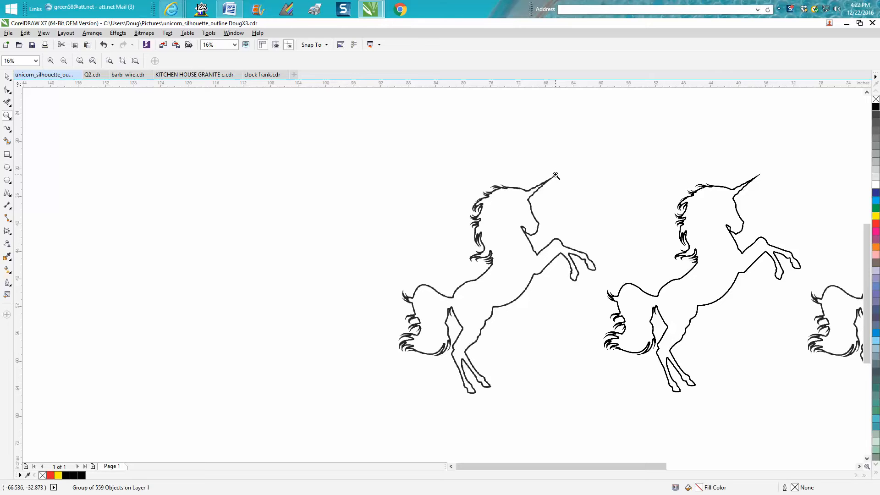
{"action": "mouse_move", "coordinate": [269, 145]}
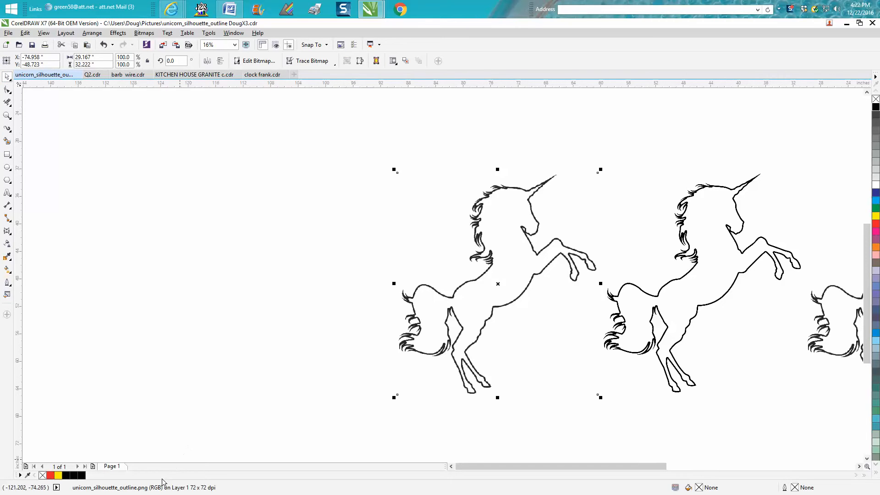
{"action": "mouse_move", "coordinate": [143, 487]}
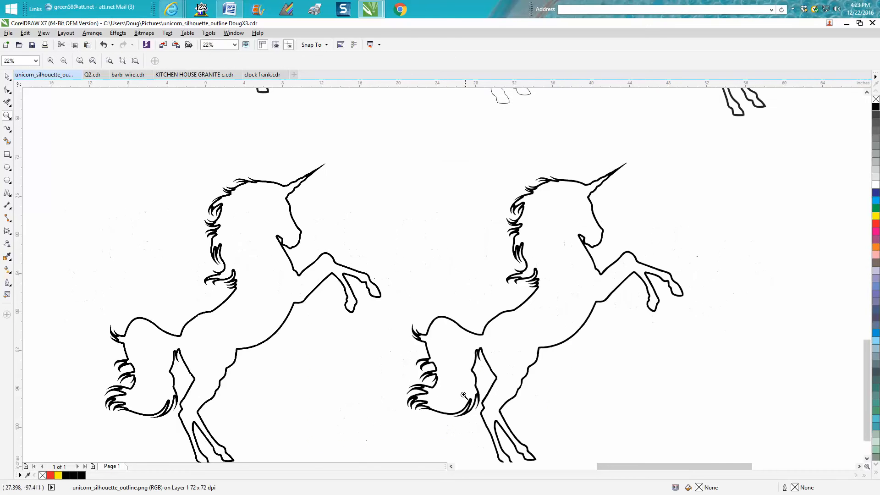
{"action": "mouse_move", "coordinate": [303, 247]}
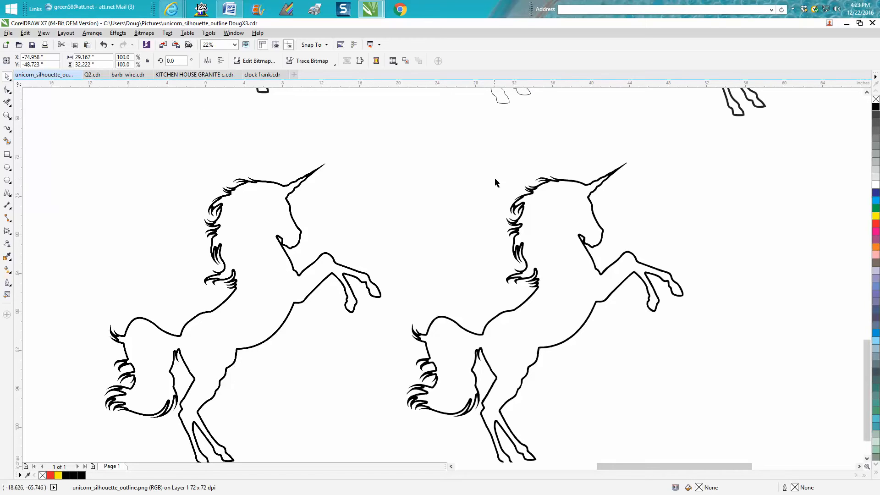
{"action": "mouse_move", "coordinate": [331, 258]}
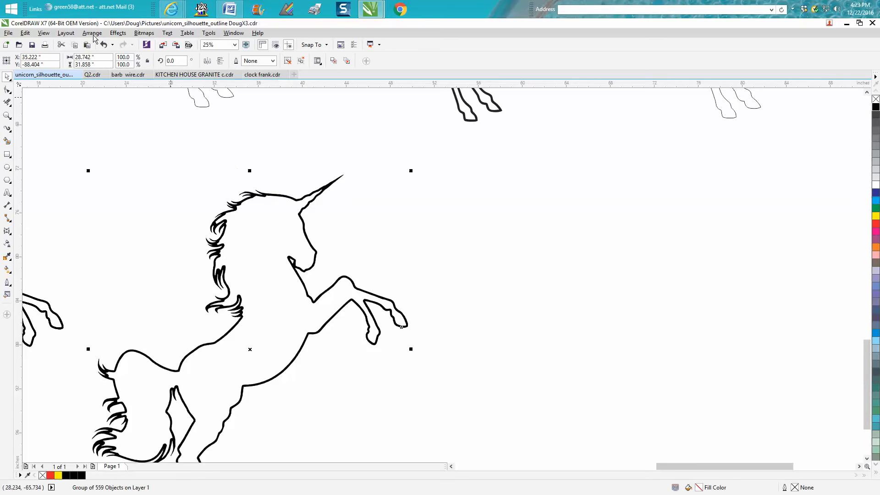
Ungroup the 559-object unicorn trace and zoom out to 6%
{"action": "left_click", "coordinate": [92, 32]}
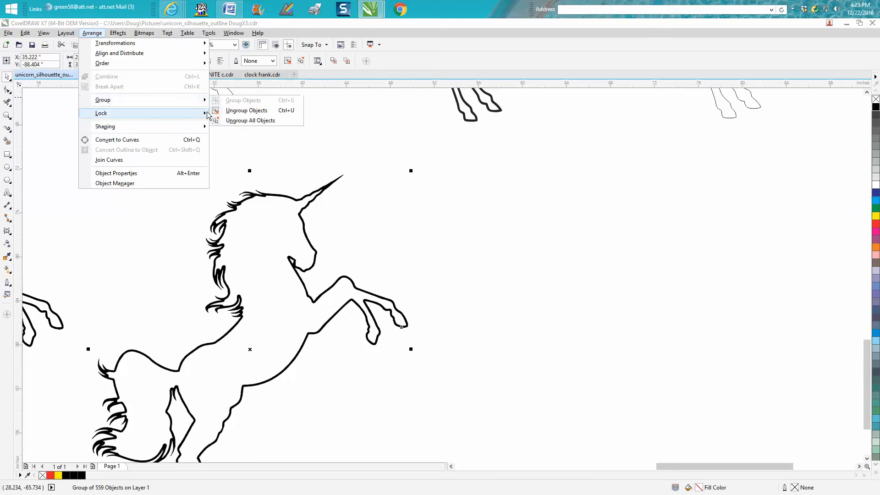
{"action": "left_click", "coordinate": [328, 191]}
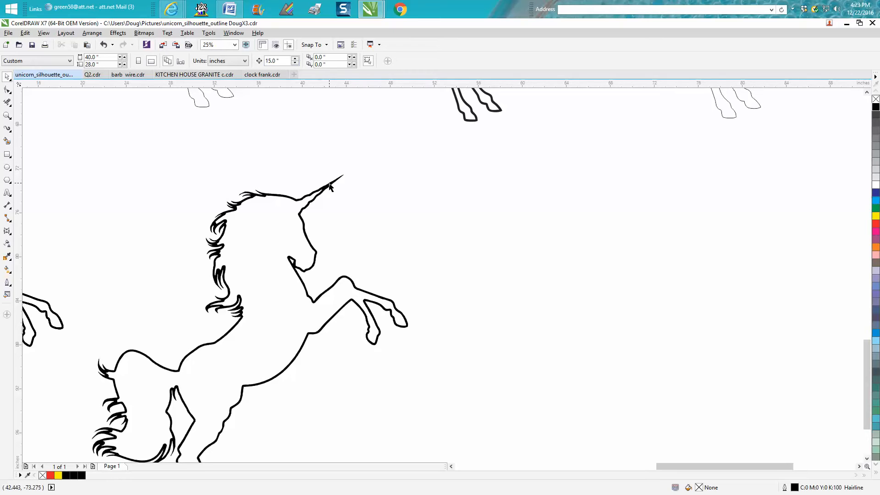
{"action": "left_click", "coordinate": [329, 187]}
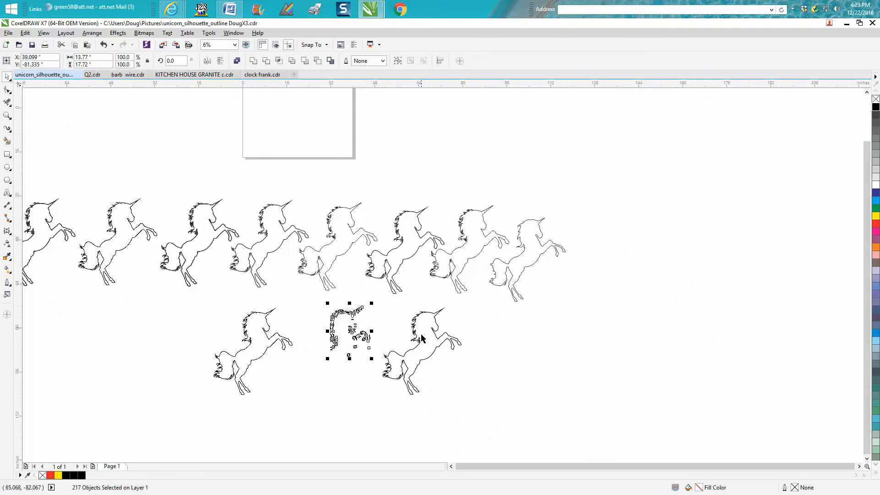
Draw a large yellow rectangle and send it to the back of the page
{"action": "left_click_drag", "start_coordinate": [348, 331], "coordinate": [460, 350]}
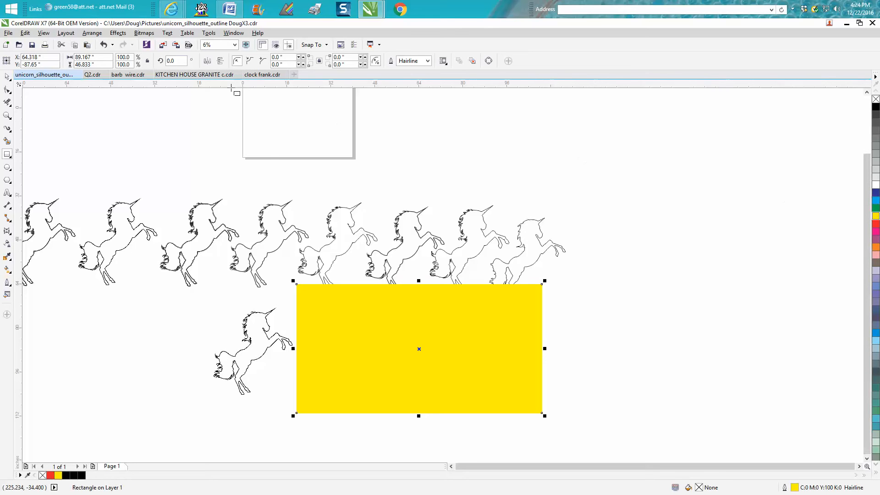
{"action": "left_click", "coordinate": [92, 33]}
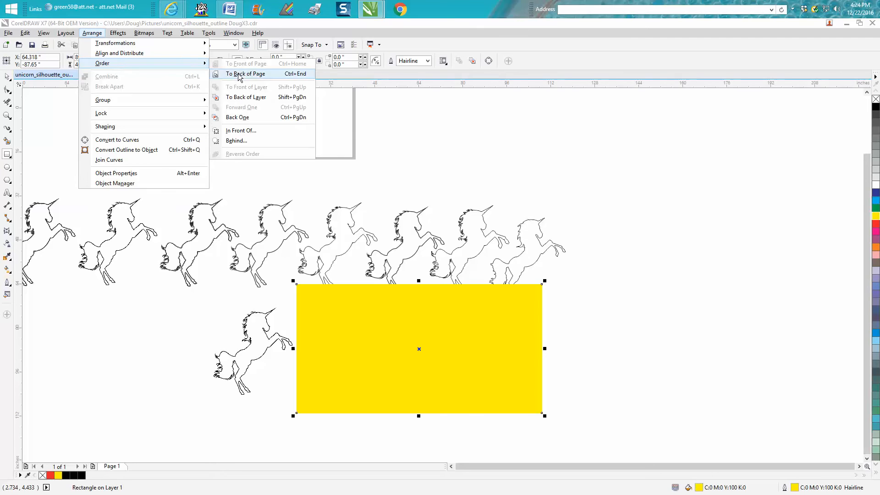
{"action": "left_click", "coordinate": [245, 74]}
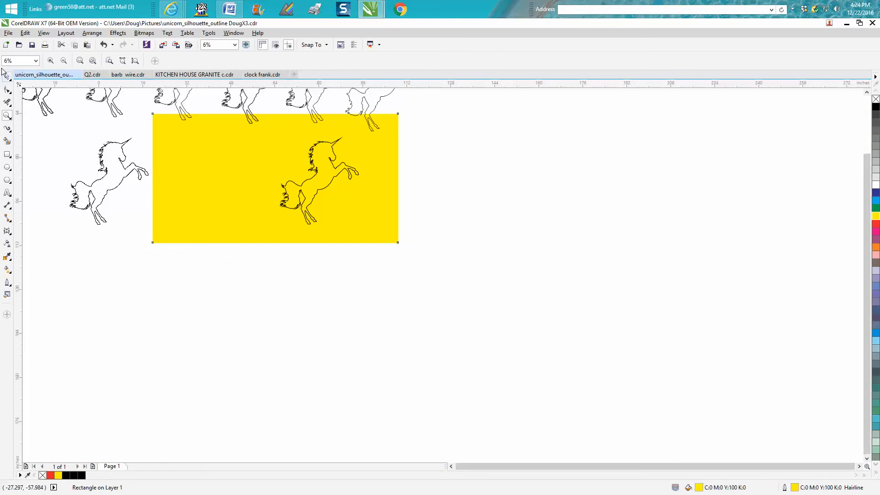
Delete the yellow rectangle and zoom in on the fragmented unicorn
{"action": "left_click", "coordinate": [274, 179]}
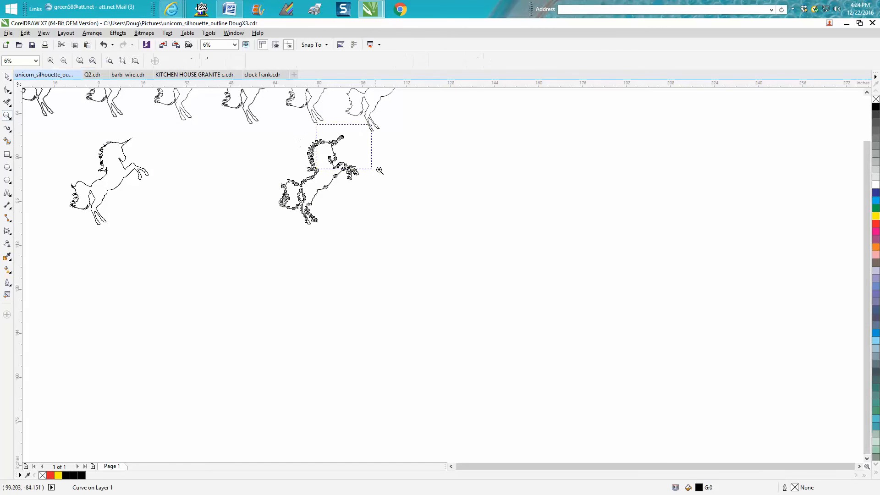
{"action": "left_click", "coordinate": [380, 170]}
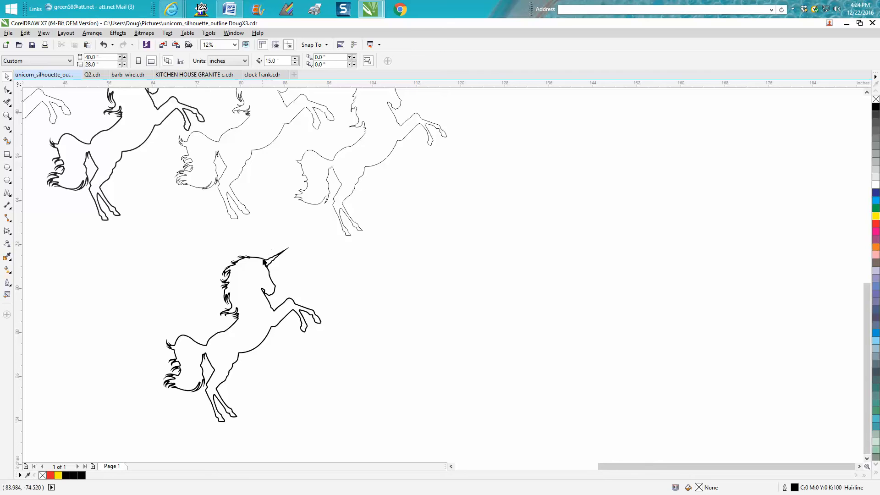
Fill the 279 trace pieces black, drag them beside the unicorn, then remove their fill
{"action": "left_click", "coordinate": [241, 334]}
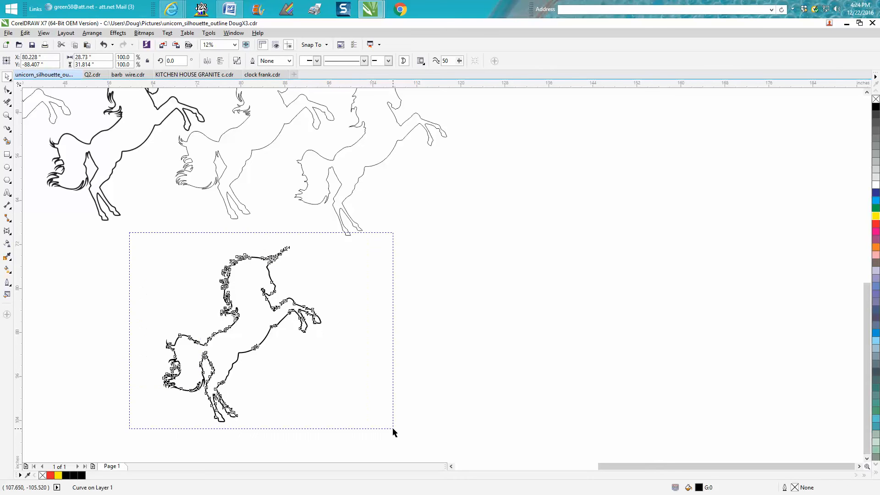
{"action": "left_click", "coordinate": [91, 33]}
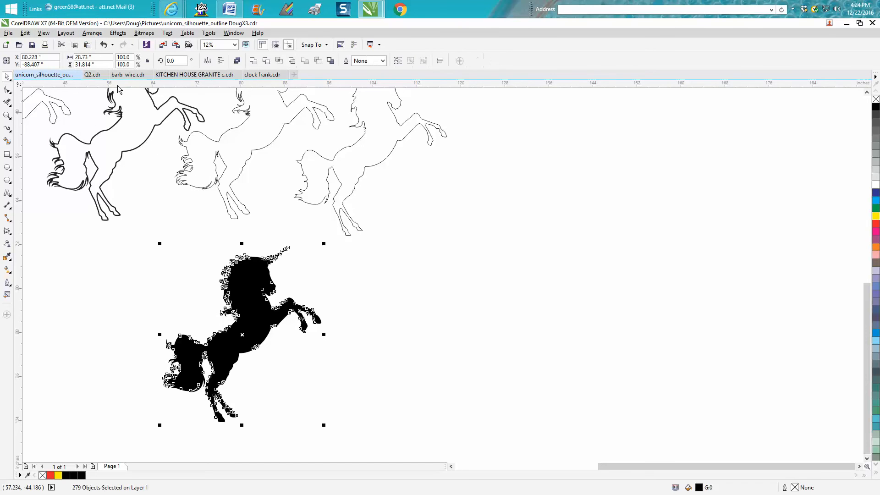
{"action": "left_click_drag", "start_coordinate": [242, 334], "coordinate": [407, 345]}
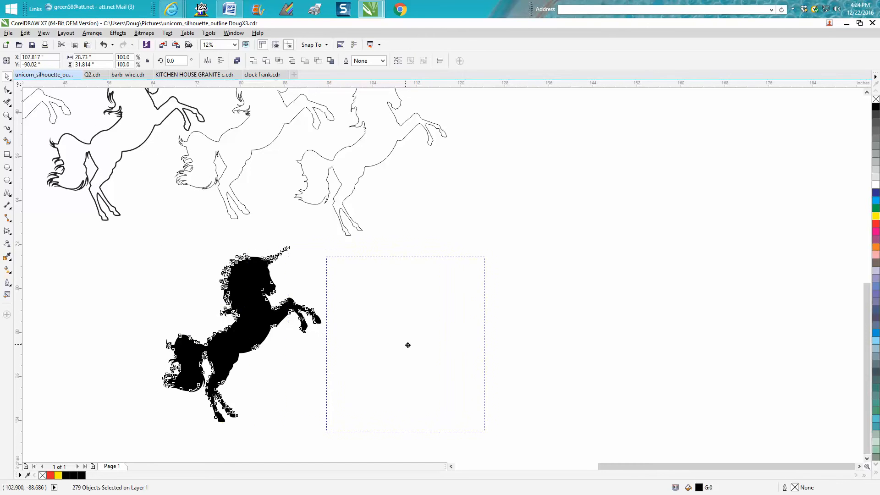
{"action": "left_click_drag", "start_coordinate": [241, 337], "coordinate": [407, 344]}
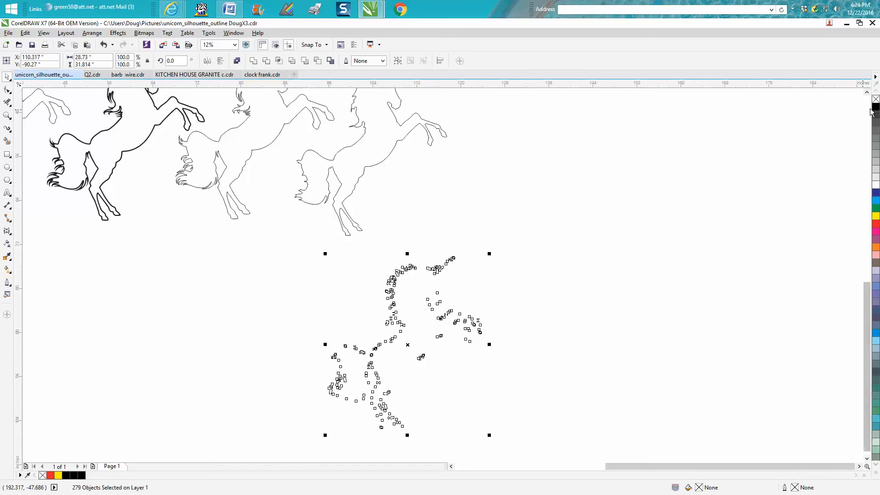
{"action": "left_click", "coordinate": [365, 60]}
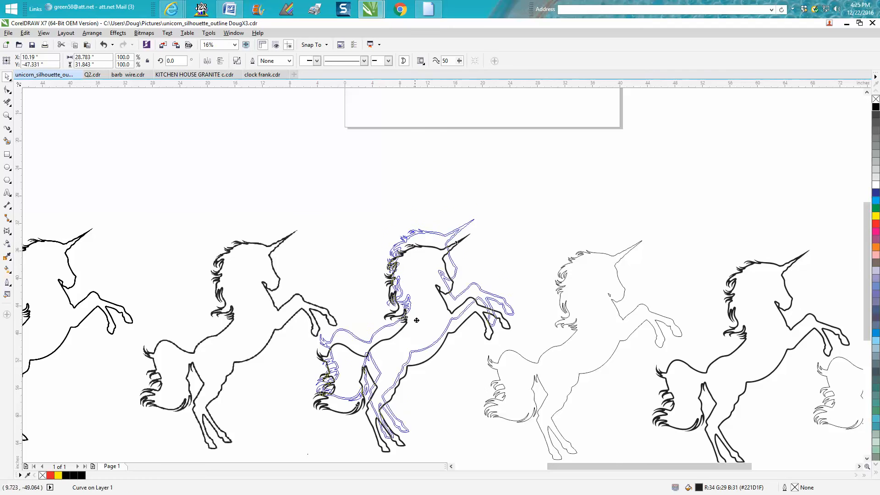
Drag the traced boundary copy onto the broken unicorn and zoom in on the overlap
{"action": "left_click_drag", "start_coordinate": [416, 320], "coordinate": [423, 281]}
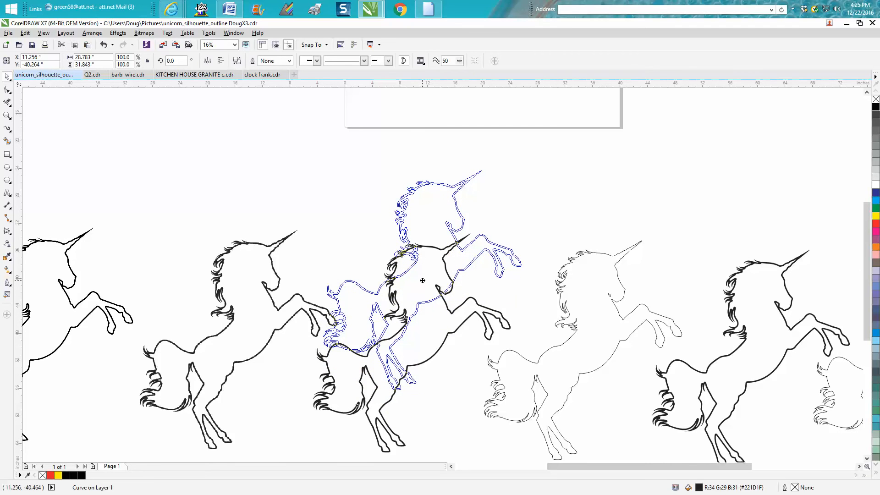
{"action": "left_click", "coordinate": [103, 44]}
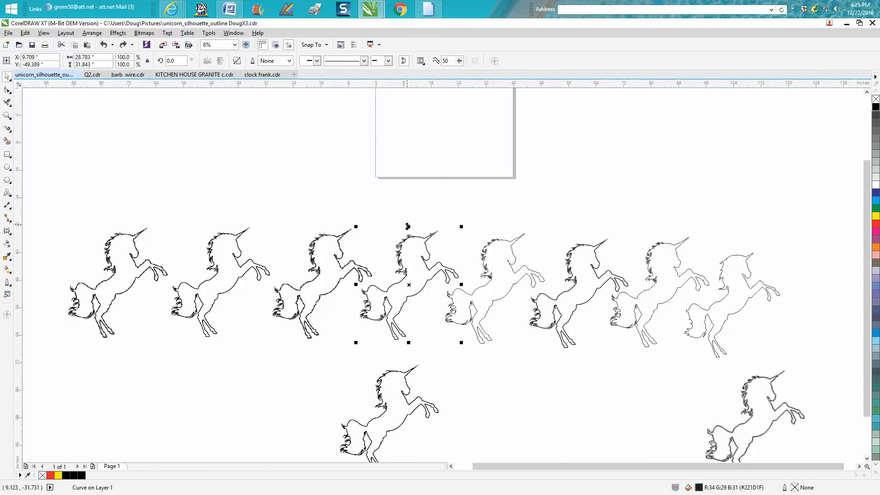
{"action": "mouse_move", "coordinate": [465, 255]}
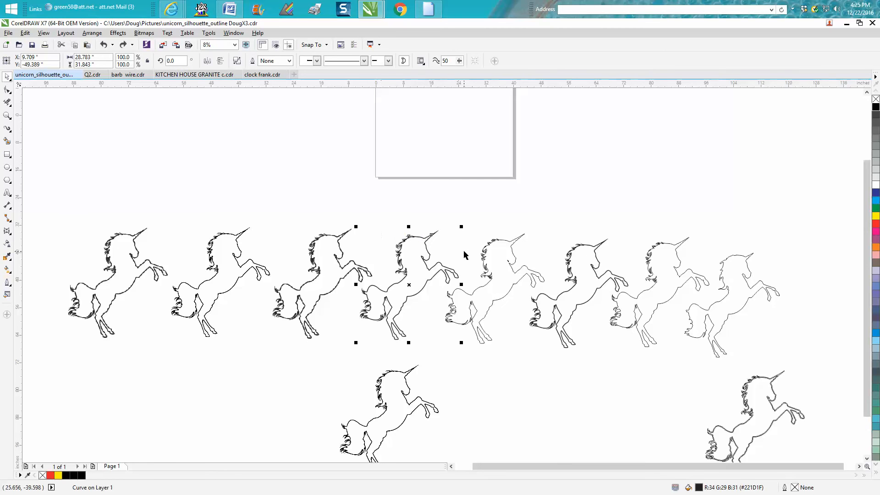
{"action": "mouse_move", "coordinate": [414, 287]}
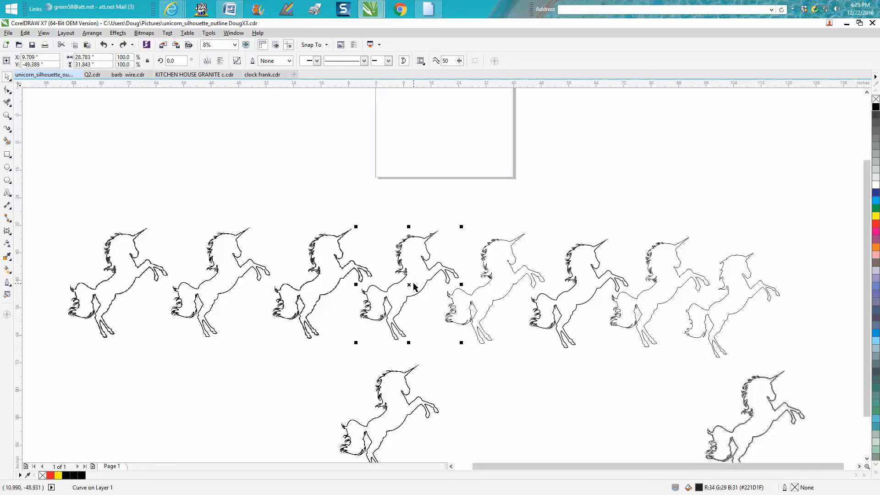
{"action": "key", "text": "Delete"}
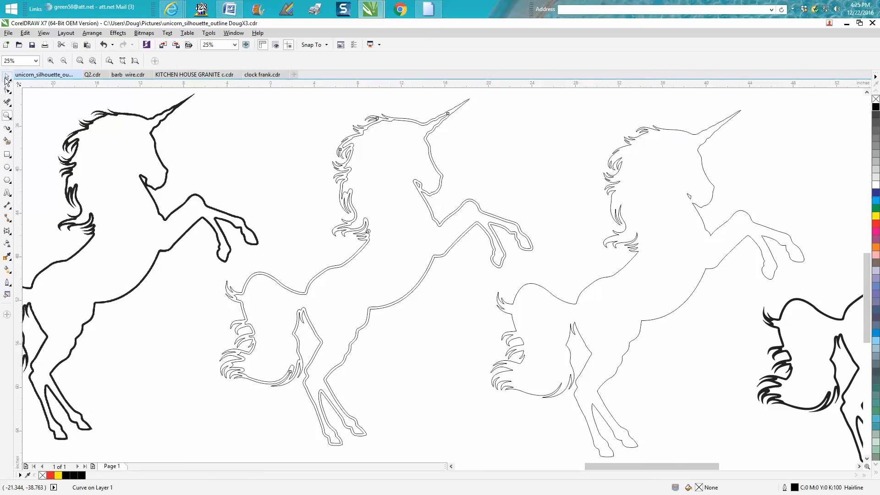
Break the doubled outline apart, then zoom in on the horn and select its curve for node editing
{"action": "left_click", "coordinate": [92, 32]}
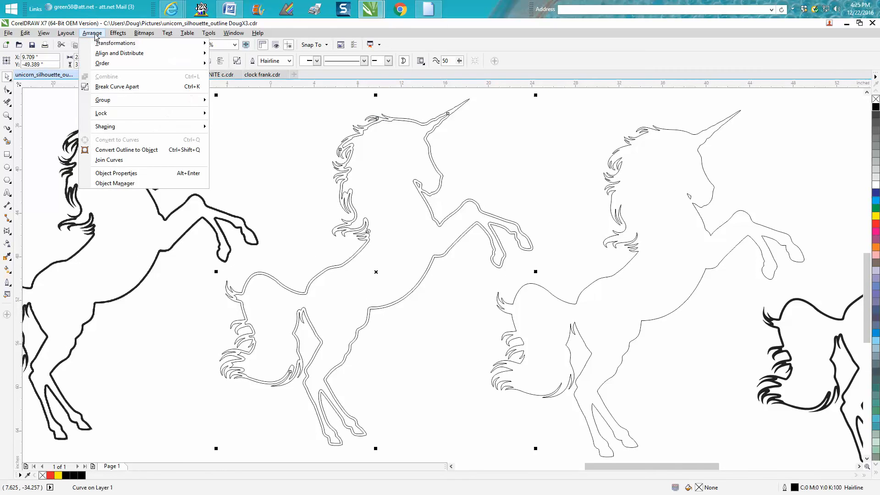
{"action": "mouse_move", "coordinate": [103, 99]}
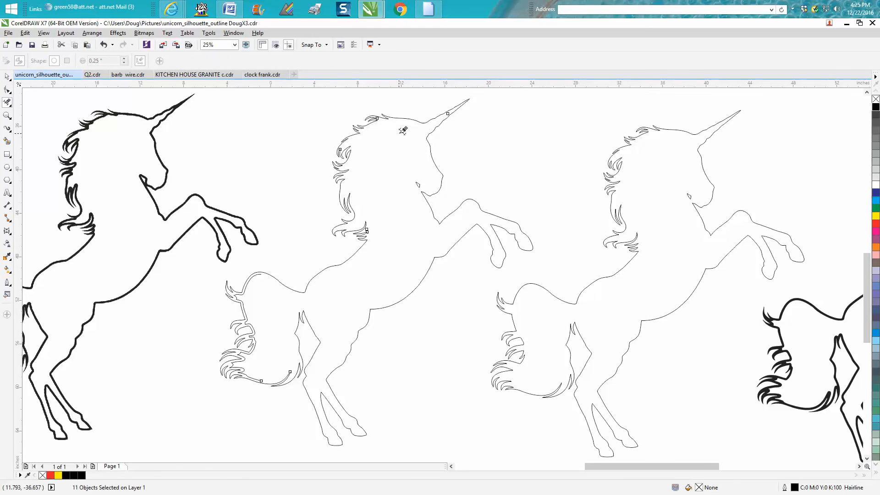
{"action": "mouse_move", "coordinate": [295, 301]}
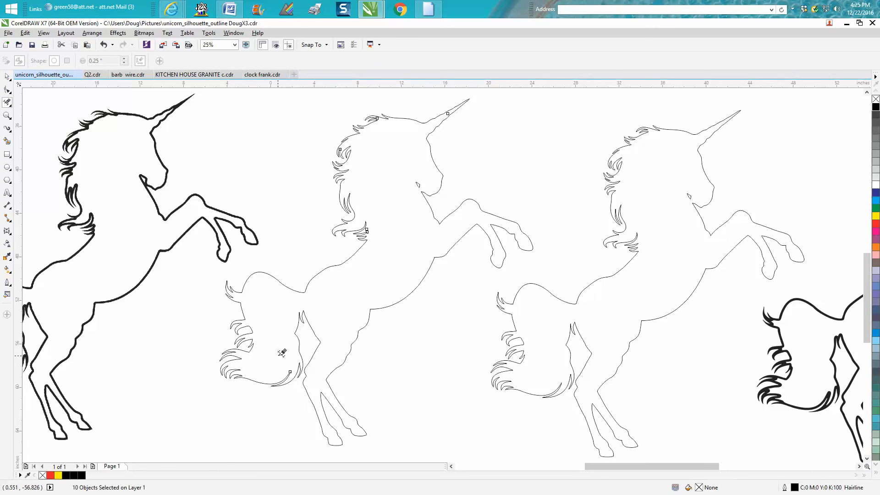
{"action": "mouse_move", "coordinate": [414, 171]}
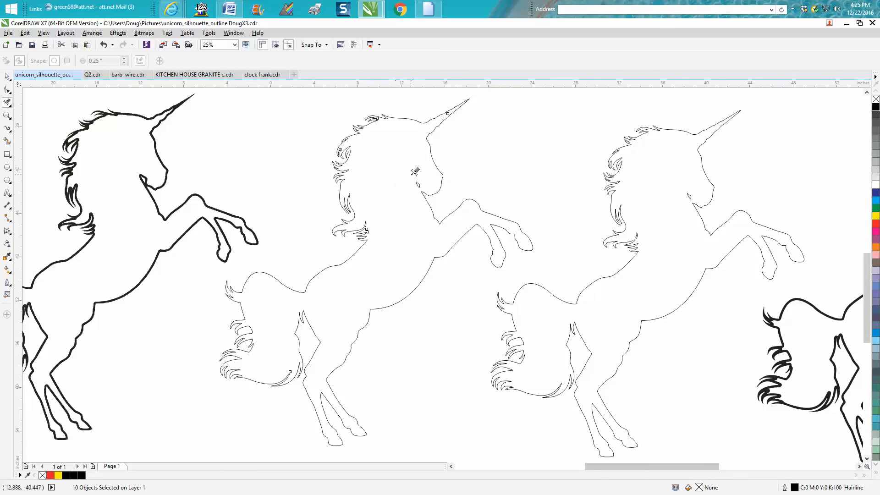
{"action": "left_click", "coordinate": [7, 116]}
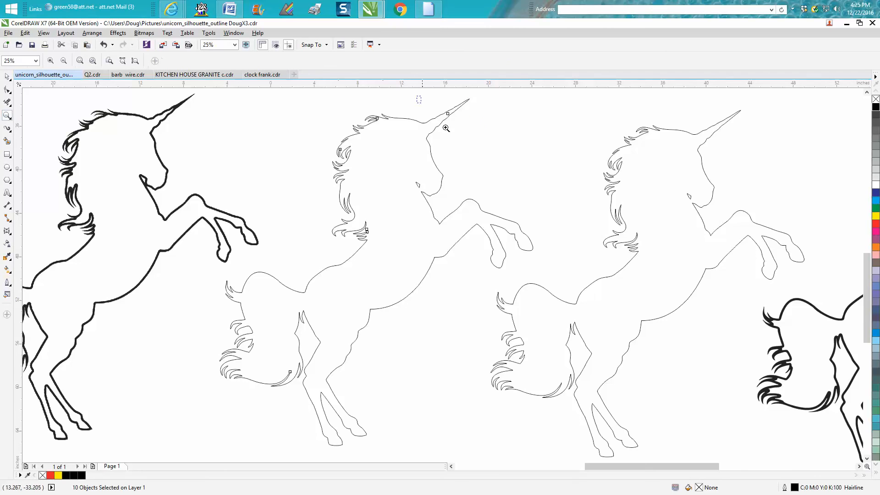
{"action": "left_click", "coordinate": [446, 128]}
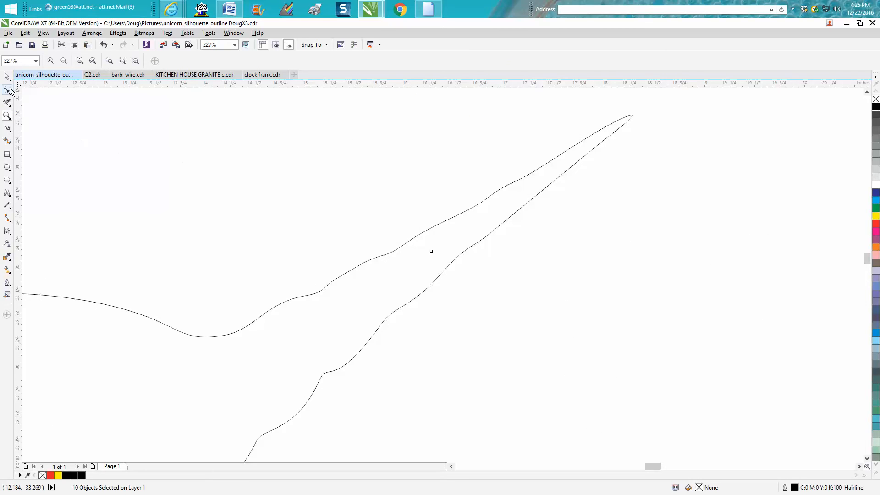
{"action": "left_click", "coordinate": [8, 90]}
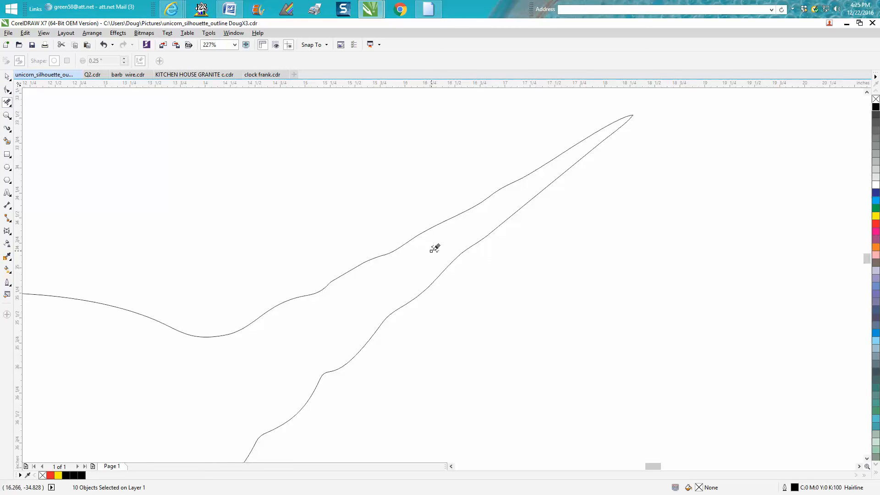
{"action": "left_click", "coordinate": [8, 76]}
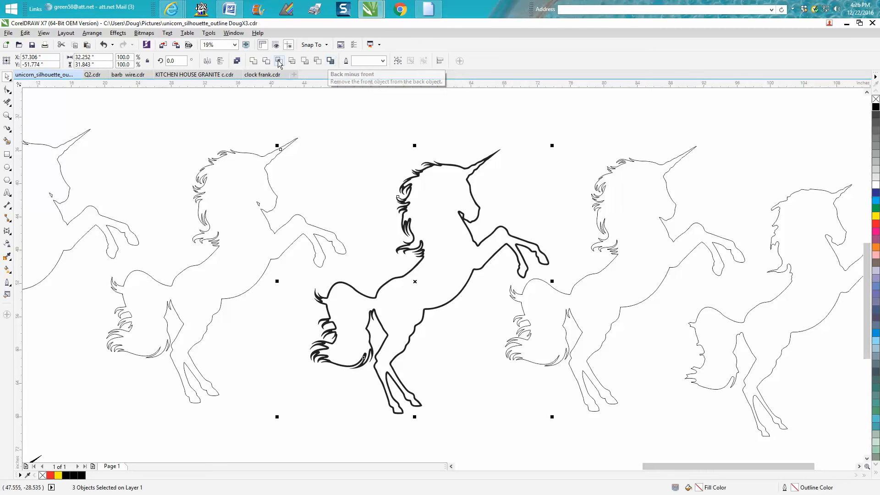
{"action": "mouse_move", "coordinate": [330, 60]}
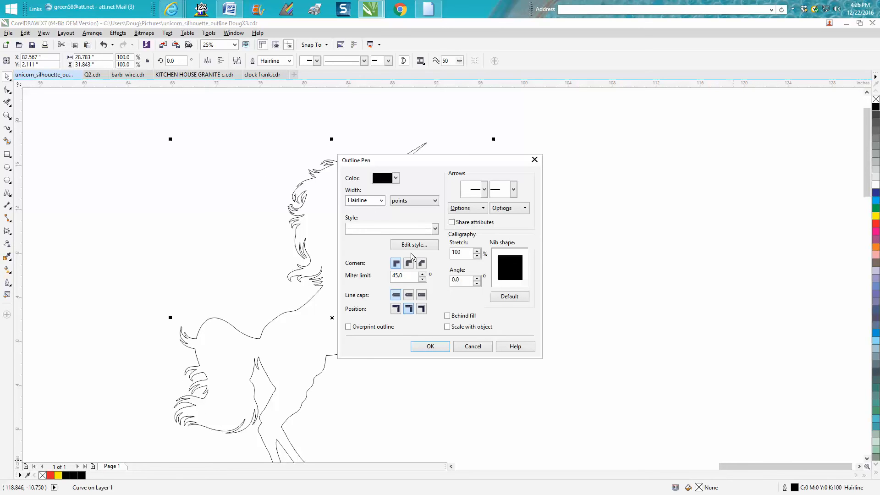
Set the unicorn outline width to 2.0 pt in the Outline Pen dialog
{"action": "left_click", "coordinate": [380, 201]}
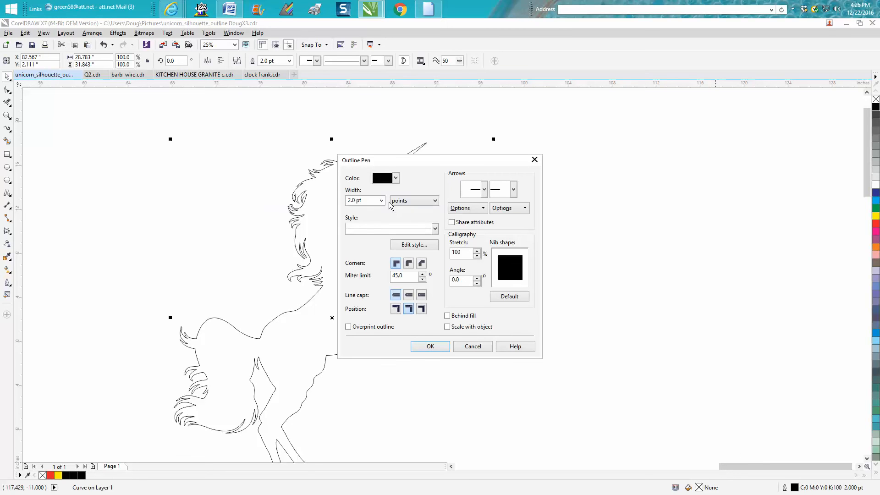
{"action": "left_click", "coordinate": [381, 201]}
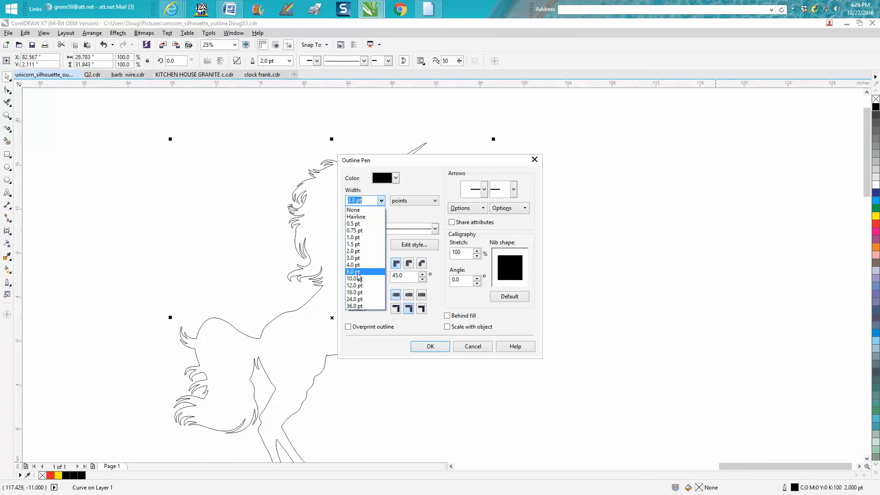
{"action": "left_click", "coordinate": [430, 346]}
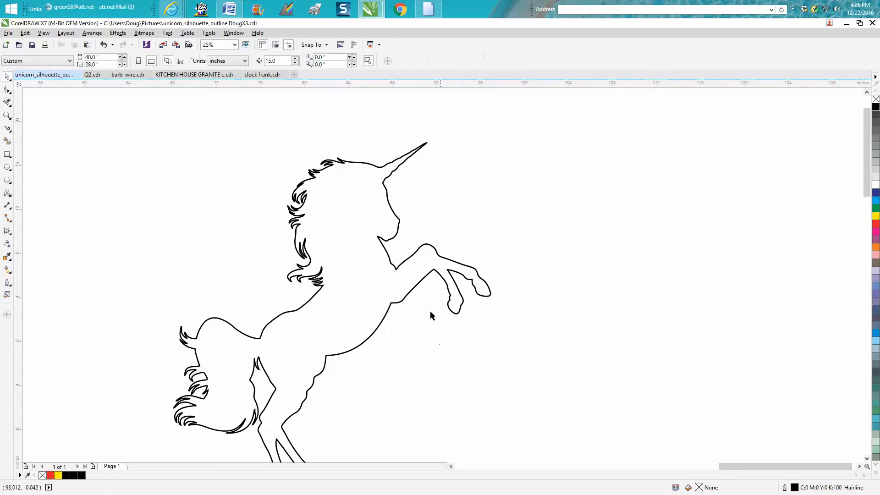
{"action": "mouse_move", "coordinate": [403, 287]}
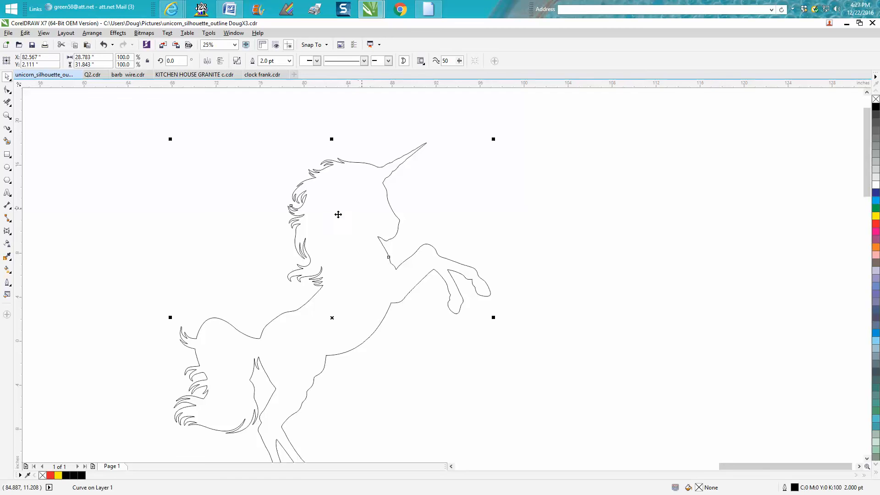
{"action": "mouse_move", "coordinate": [367, 201]}
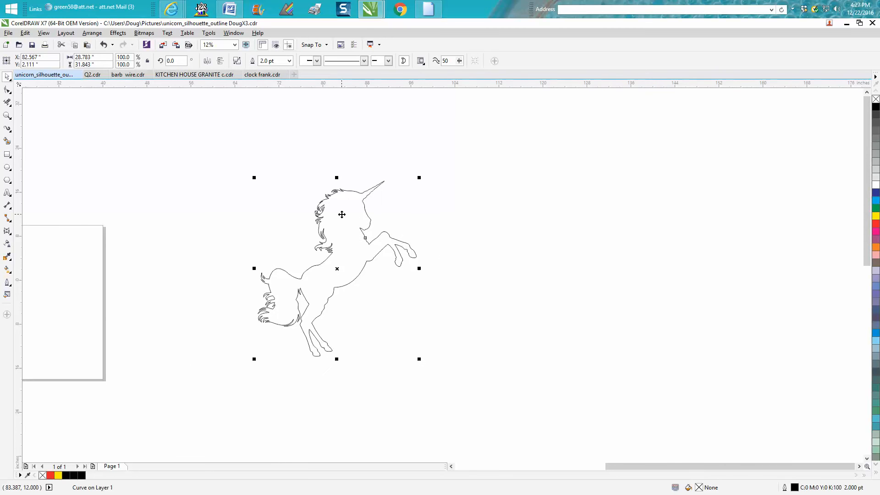
{"action": "left_click", "coordinate": [215, 45]}
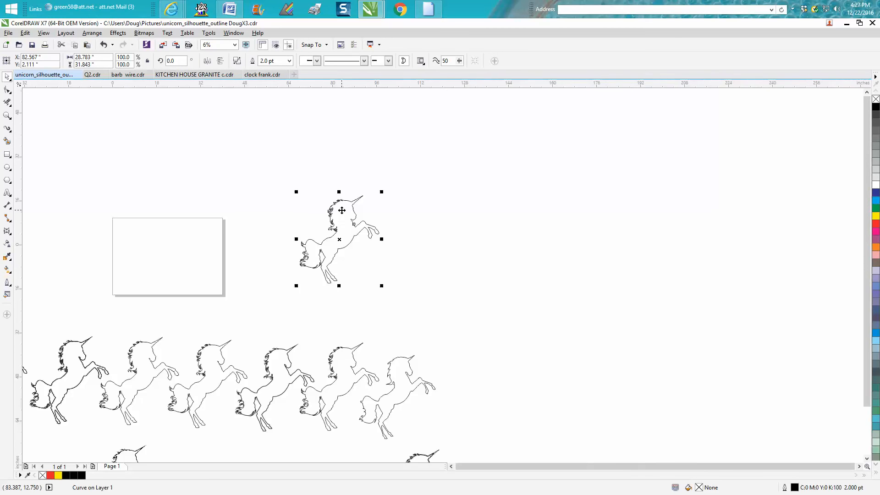